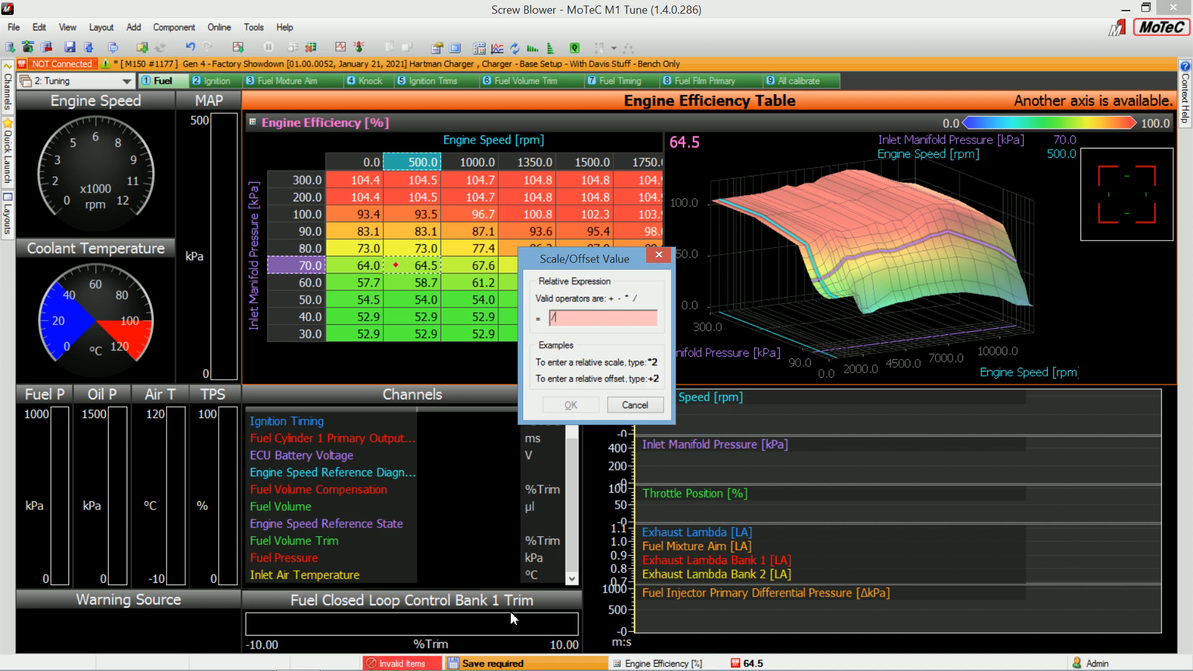
Step: Double the 70 kPa / 500 rpm efficiency to 129.0, then enter a /2 scale expression
{"action": "left_click", "coordinate": [569, 404]}
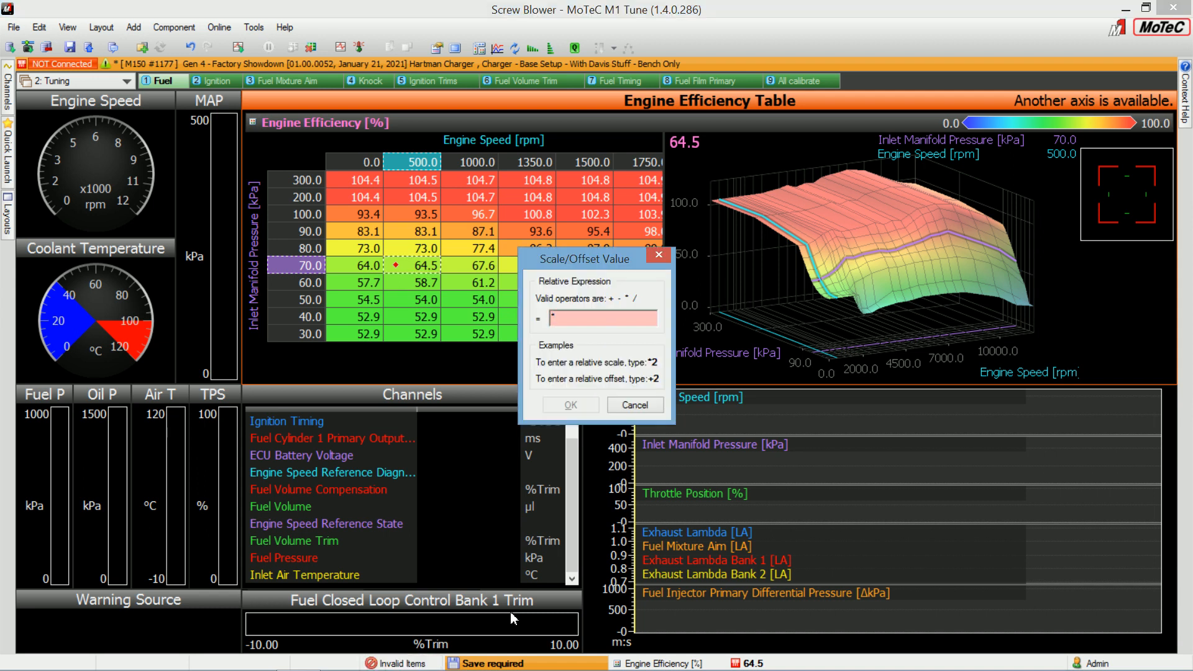
{"action": "left_click", "coordinate": [568, 404]}
{"action": "type", "text": "/2"}
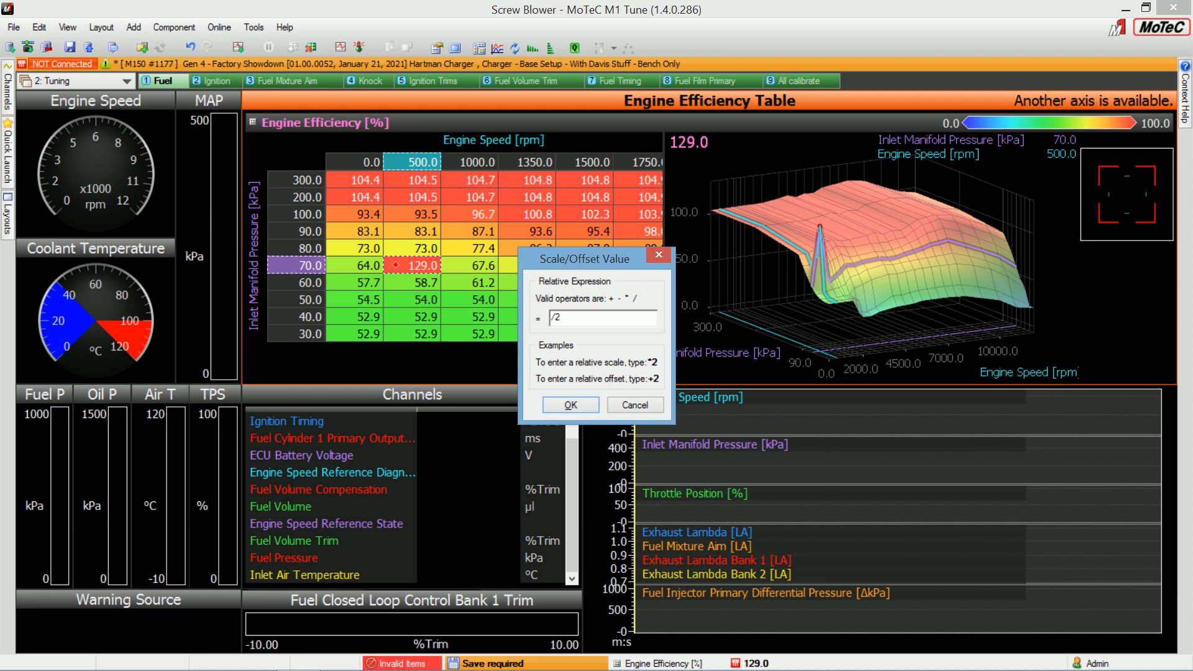
{"action": "left_click", "coordinate": [569, 403]}
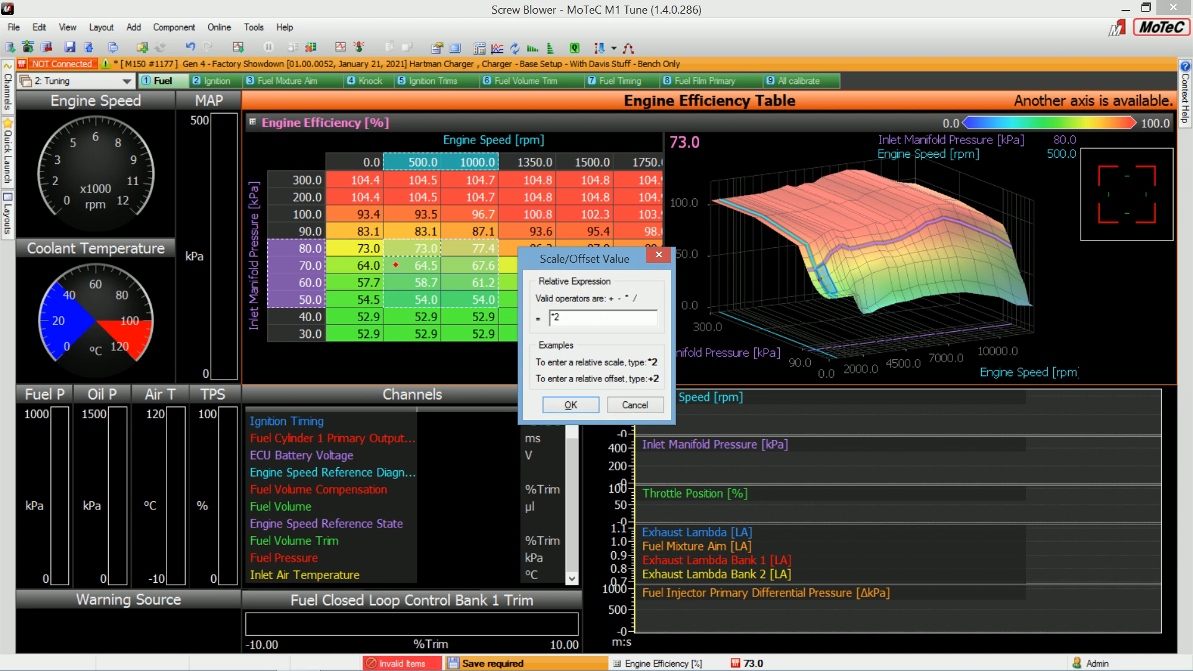
Step: Apply the *2 scale to the 50–80 kPa by 500–1000 rpm block
{"action": "left_click", "coordinate": [569, 404]}
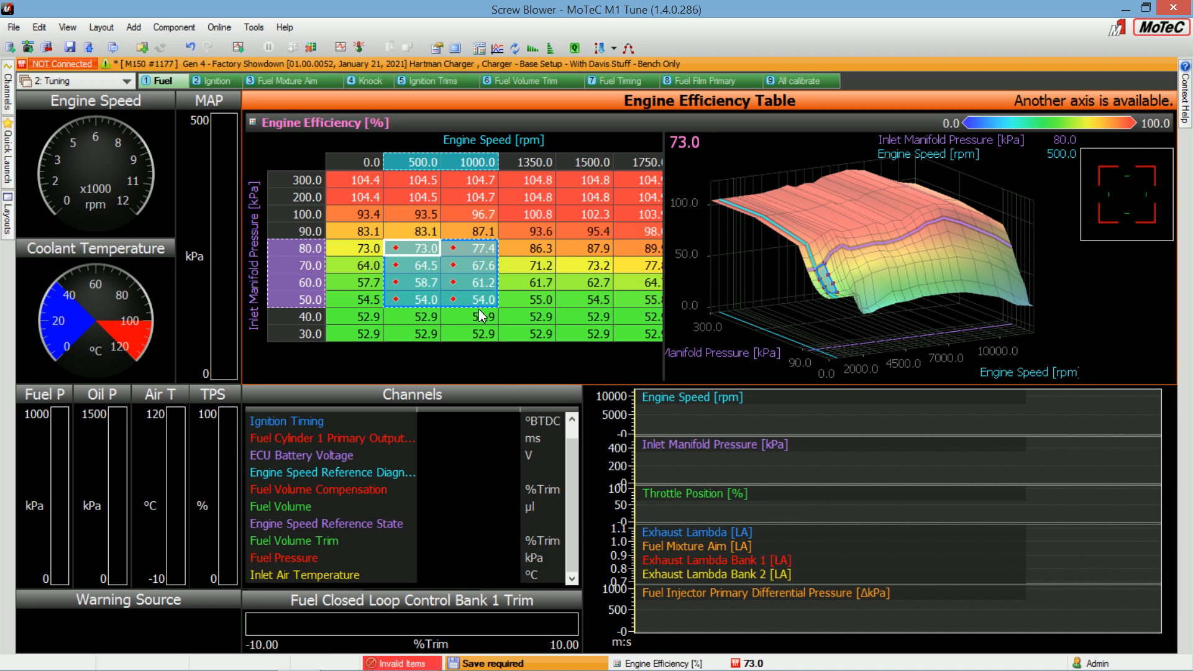
Step: Offset the 40–70 kPa by 500–1350 rpm efficiency block by -0.5 (64.5 becomes 64.0)
{"action": "left_click", "coordinate": [480, 317]}
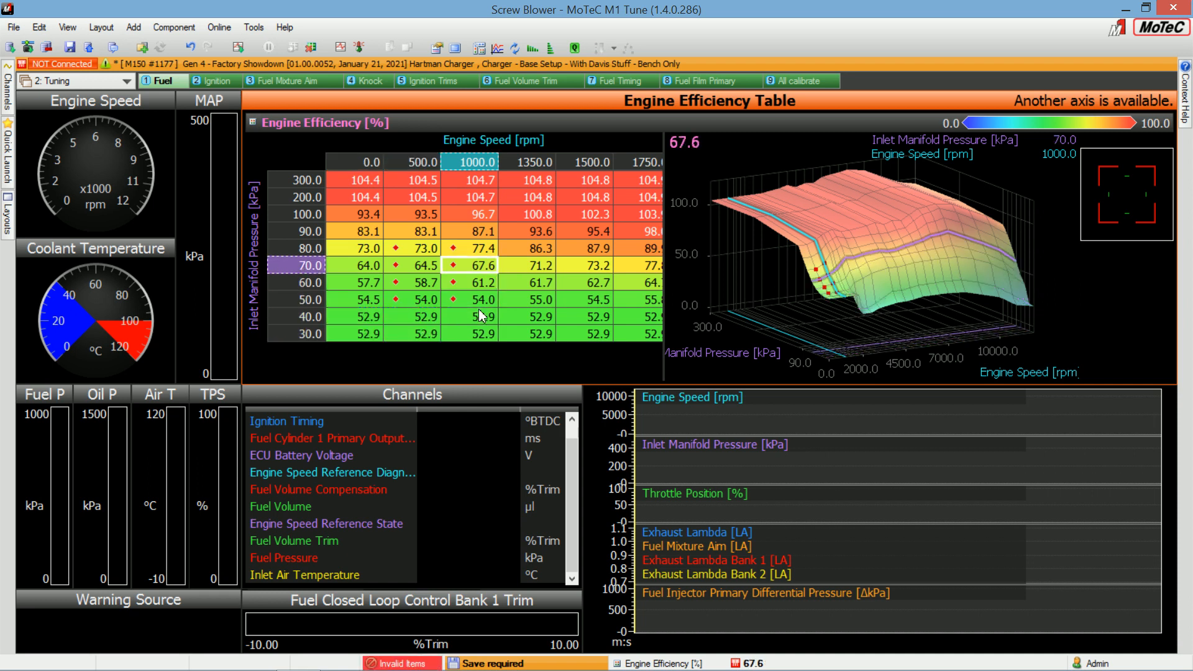
{"action": "left_click", "coordinate": [422, 265]}
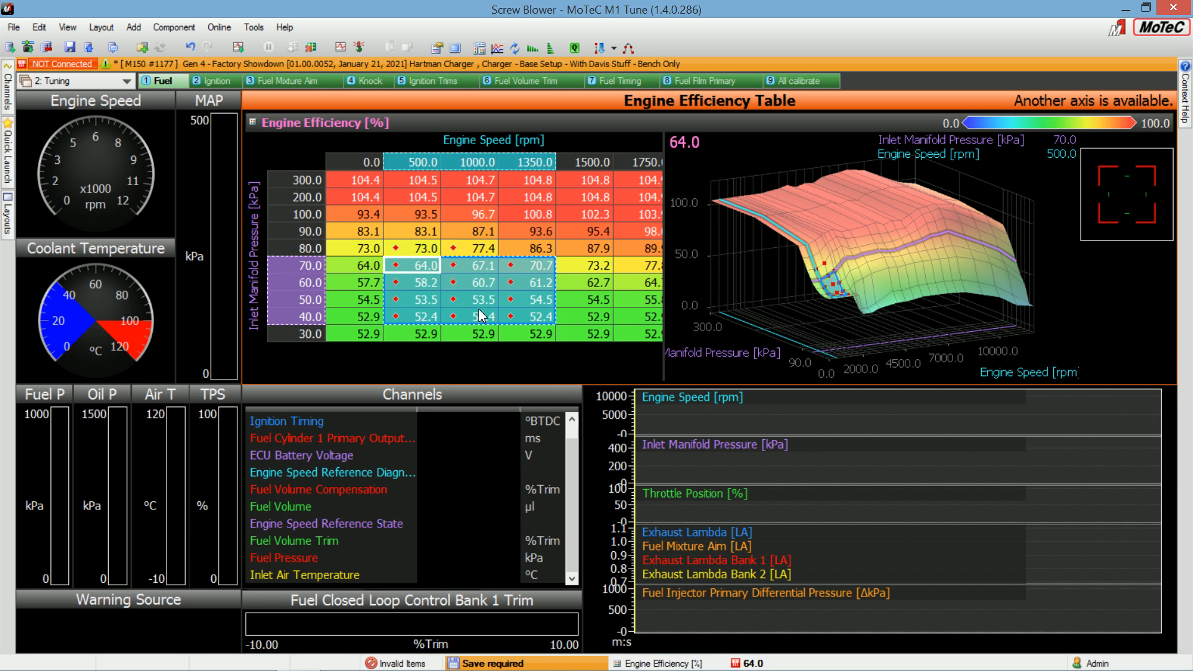
{"action": "left_click", "coordinate": [536, 265]}
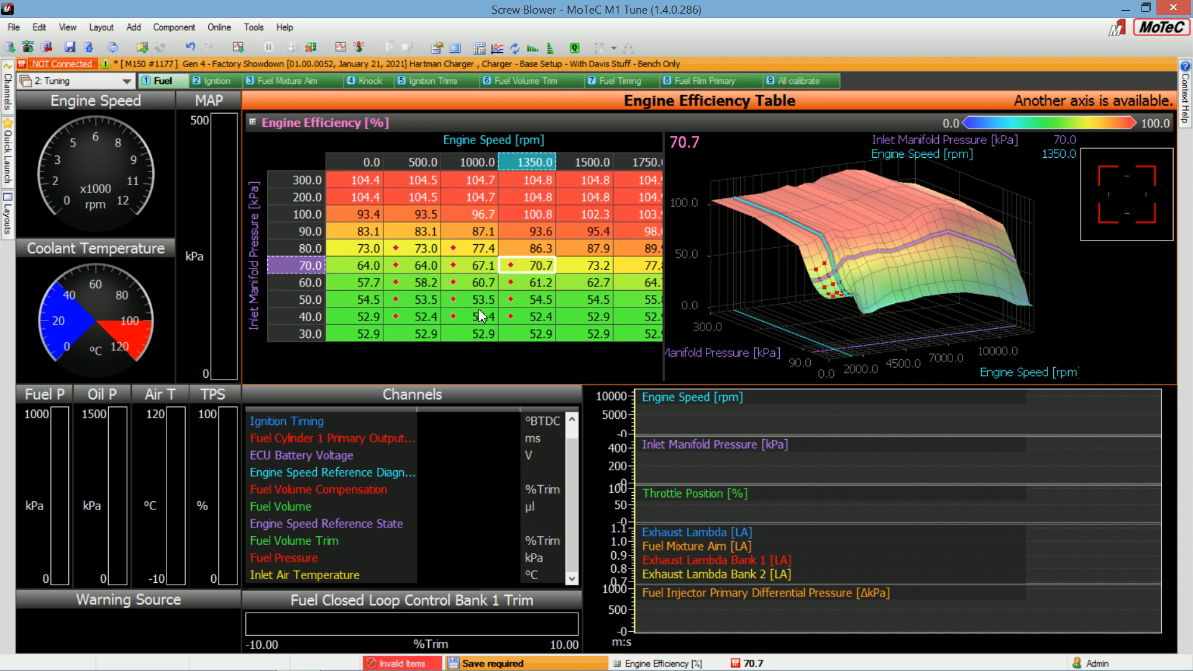
{"action": "mouse_move", "coordinate": [303, 192]}
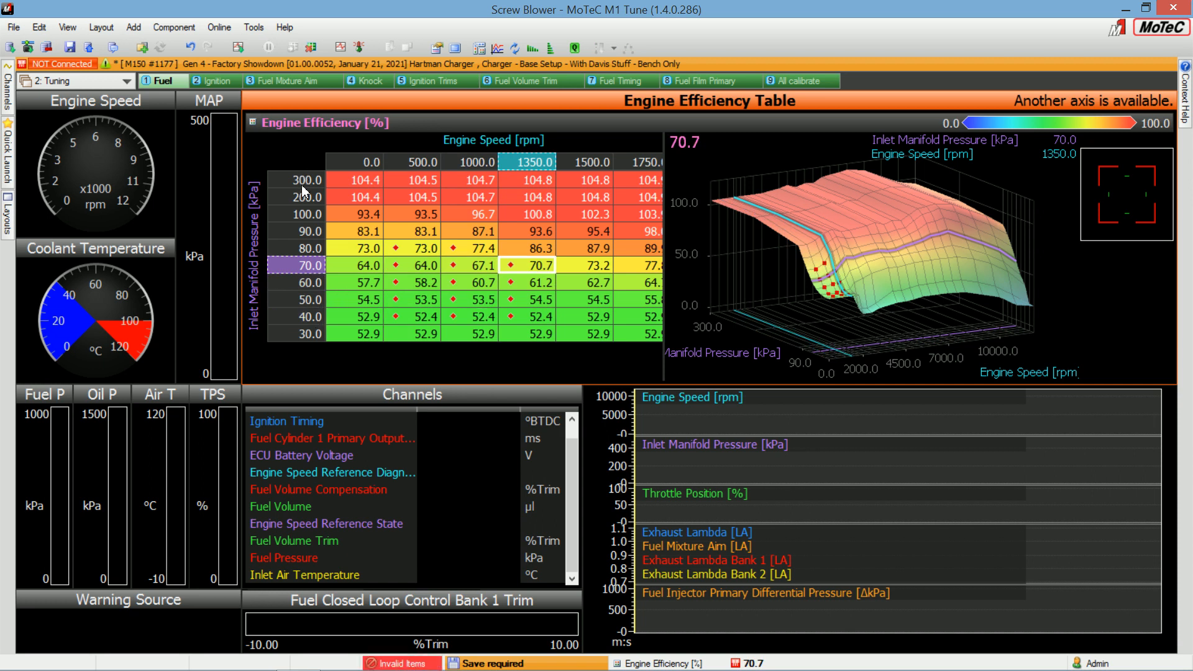
{"action": "mouse_move", "coordinate": [304, 213]}
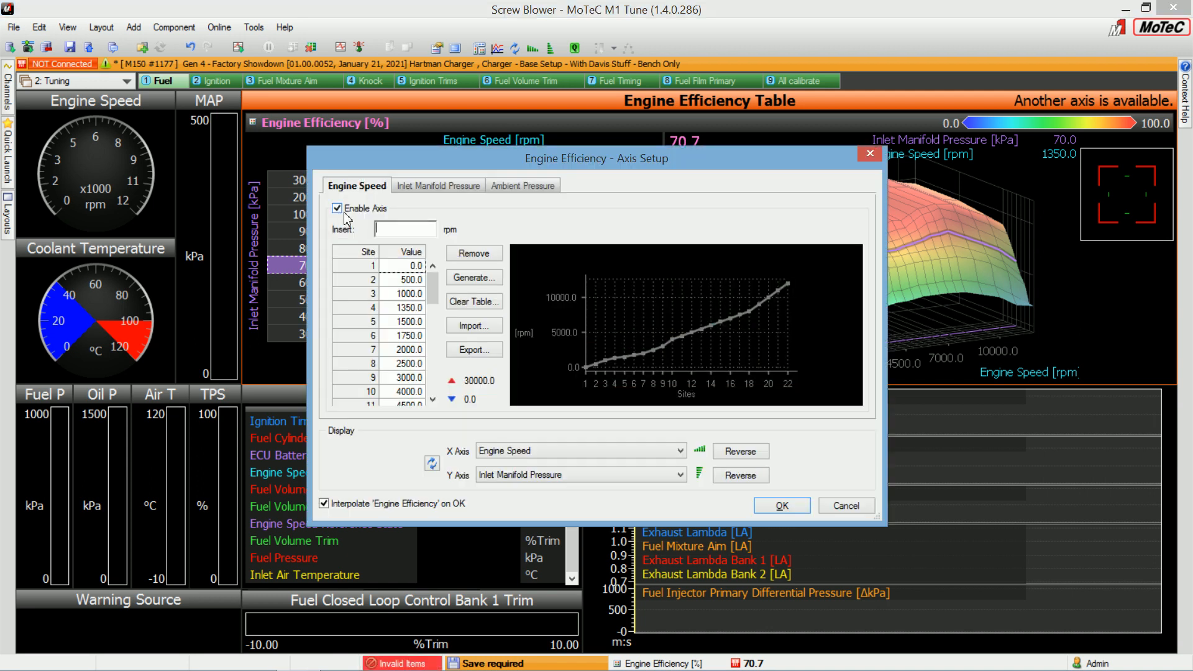
Step: Enter 13000 rpm as the new 23rd Engine Speed axis site after 12000
{"action": "left_click", "coordinate": [410, 294]}
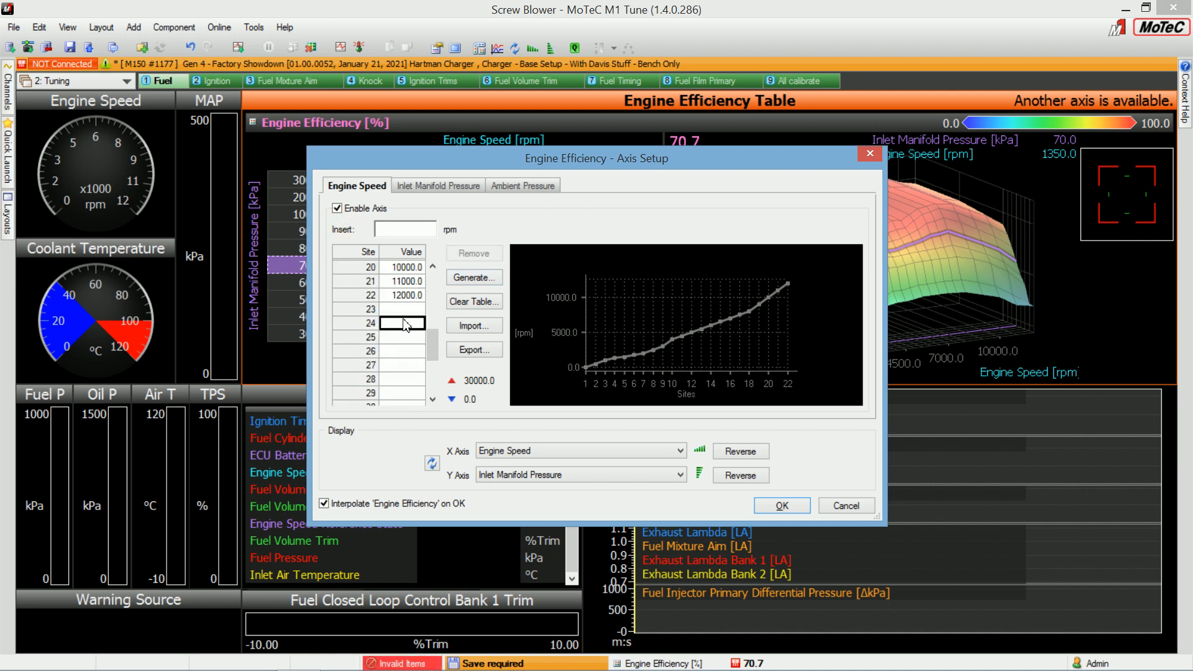
{"action": "type", "text": "13000.0"}
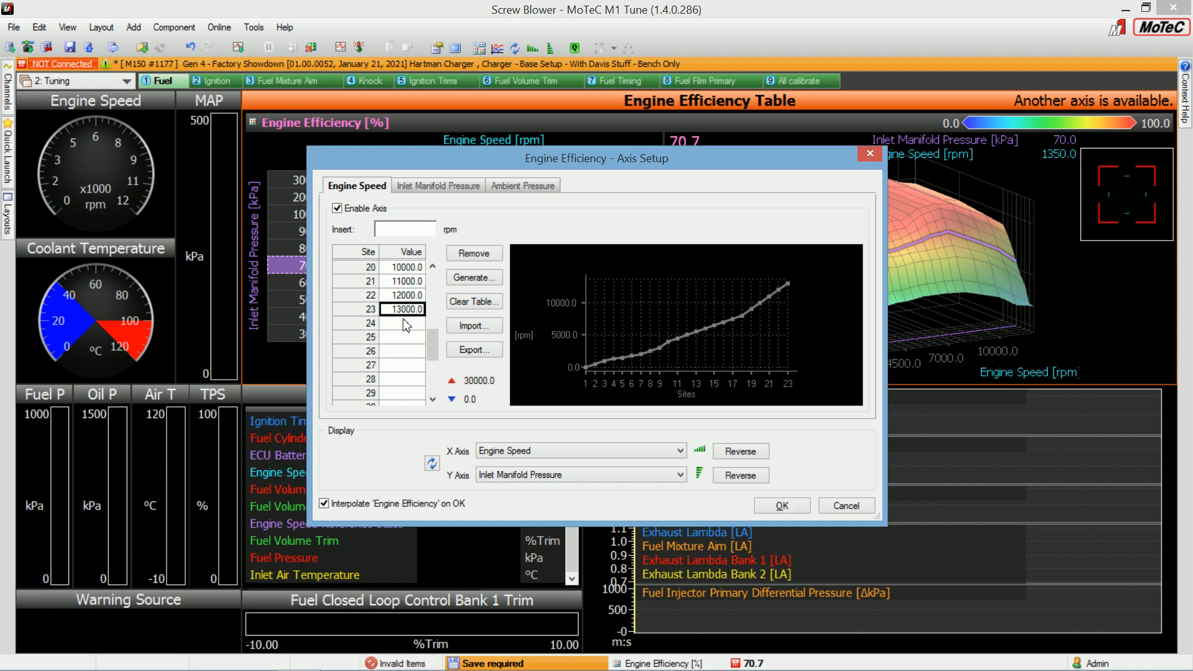
{"action": "left_click", "coordinate": [323, 504]}
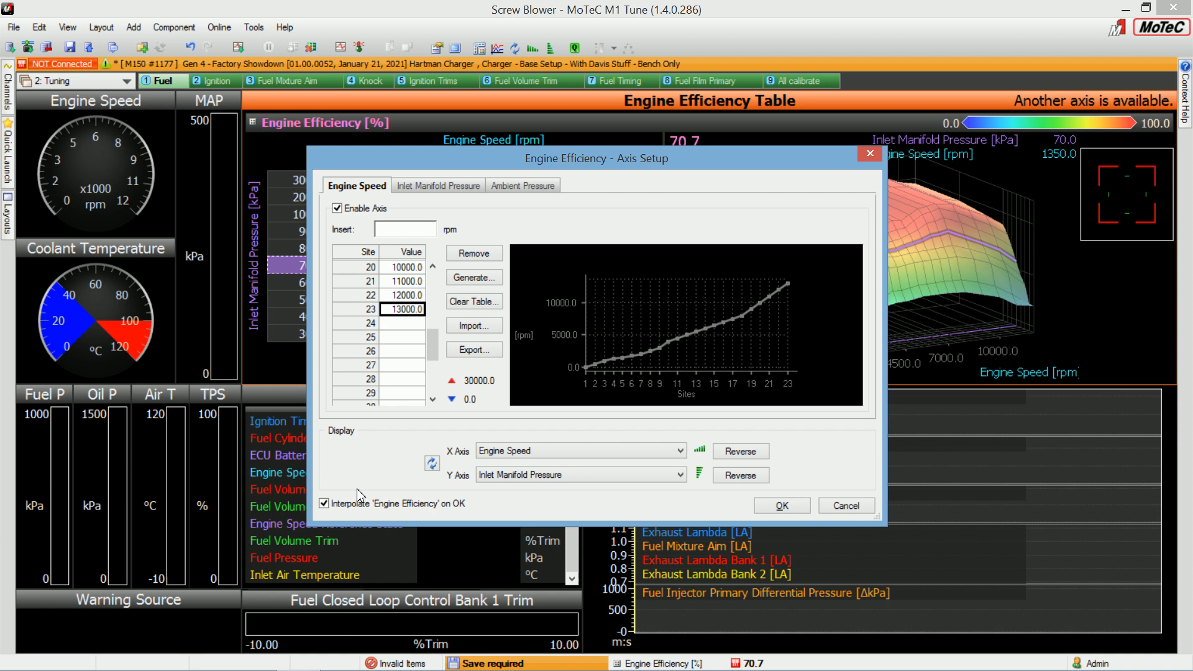
{"action": "left_click", "coordinate": [403, 229]}
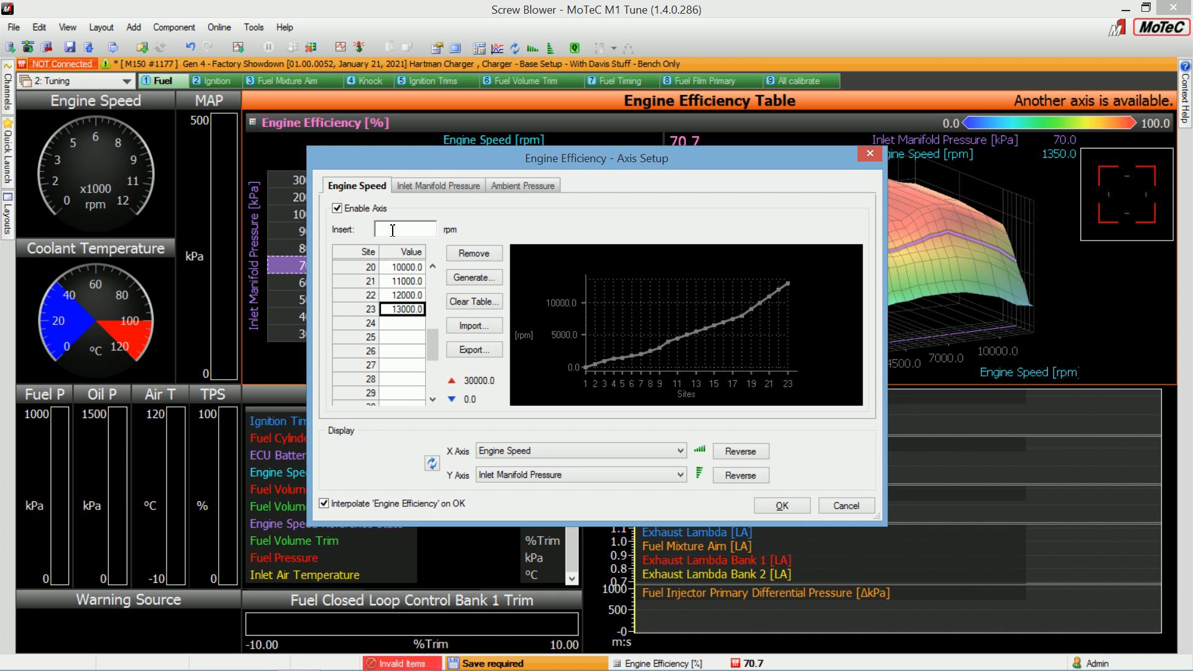
Step: Finish the axis at 11000, 13000, 15000 rpm and apply without interpolating Engine Efficiency
{"action": "left_click", "coordinate": [403, 296]}
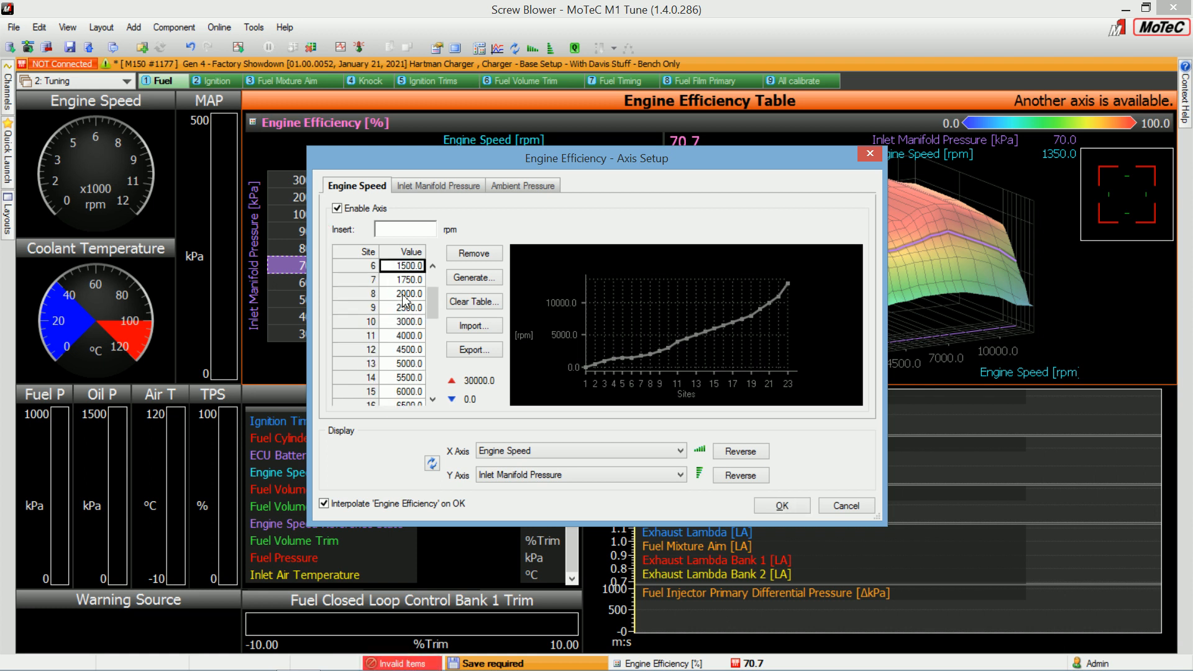
{"action": "scroll", "scroll_direction": "down", "scroll_amount": 3}
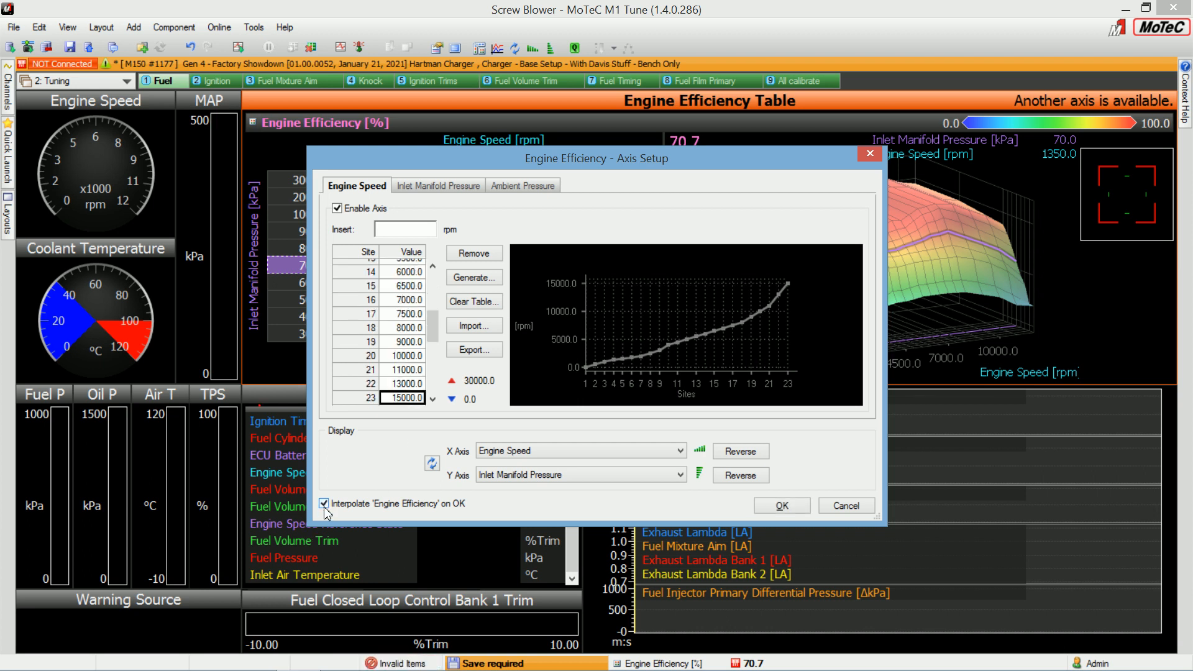
{"action": "left_click", "coordinate": [324, 504]}
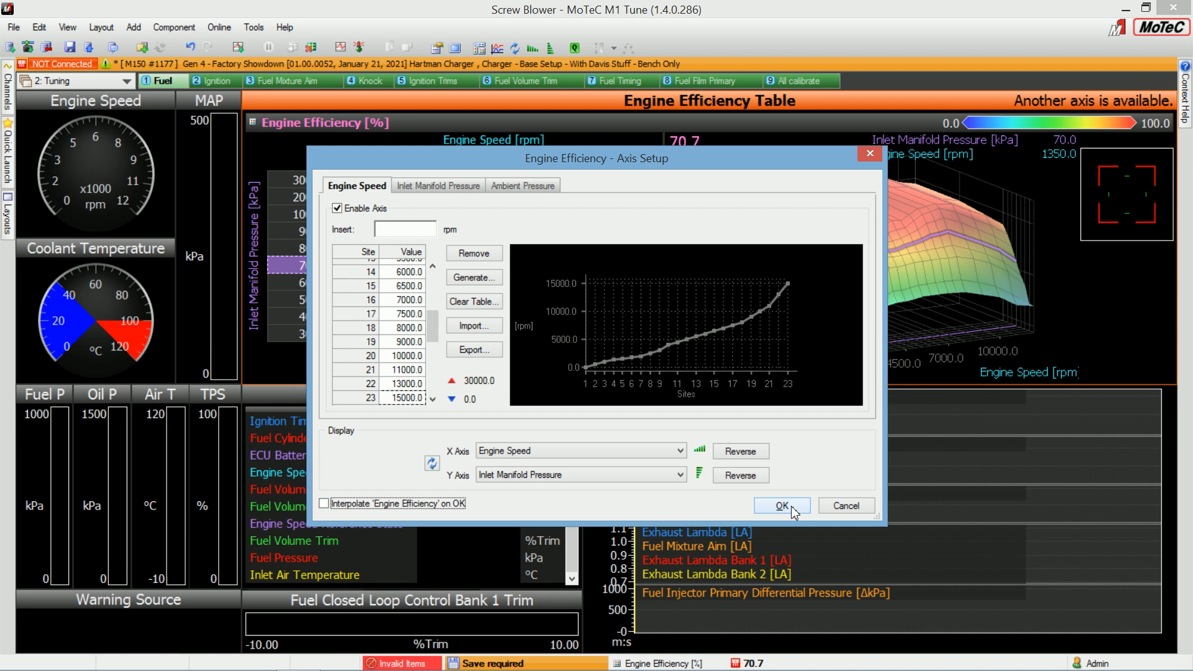
{"action": "left_click", "coordinate": [778, 506]}
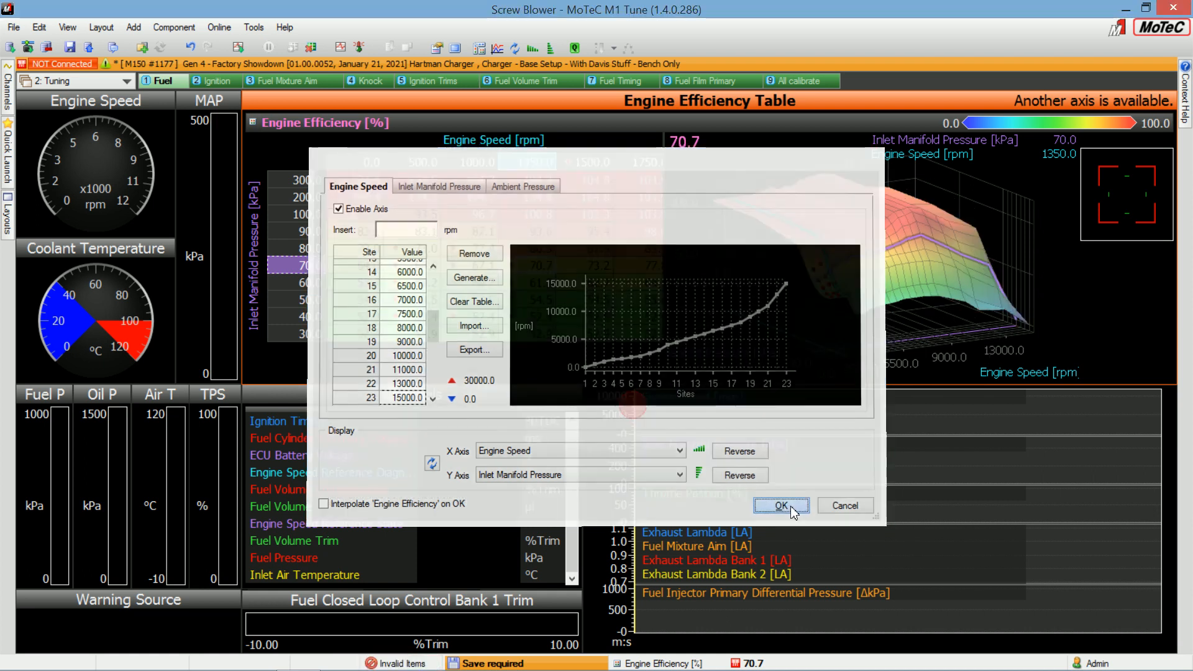
{"action": "left_click", "coordinate": [780, 505]}
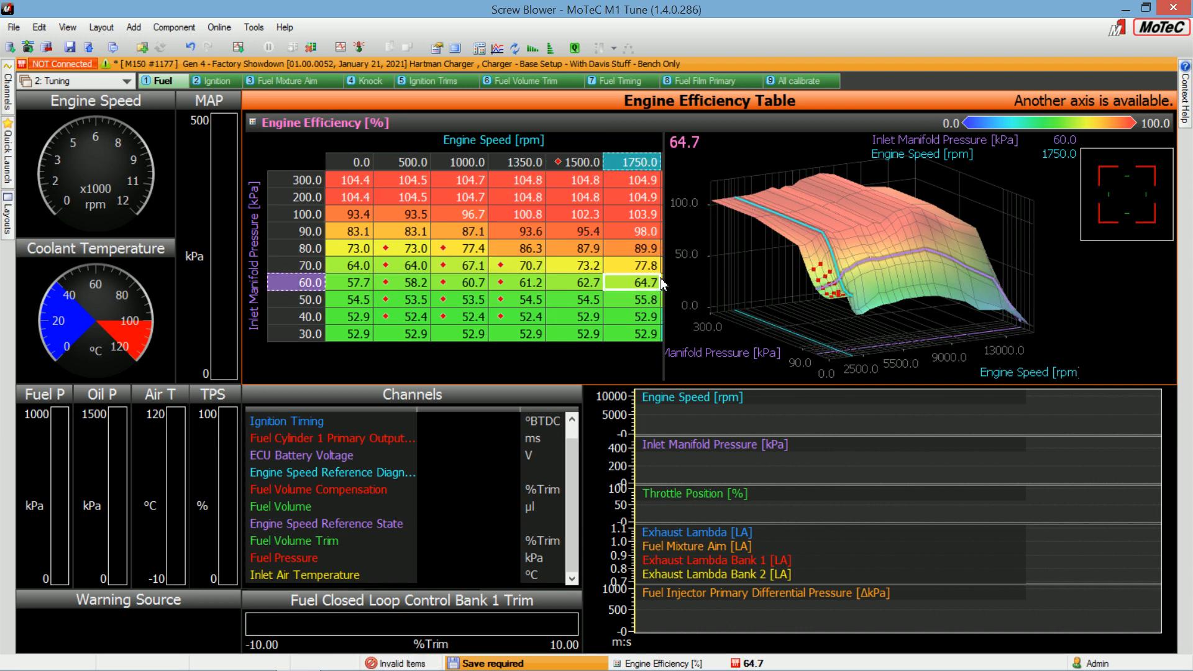
{"action": "scroll", "scroll_direction": "right", "scroll_amount": 3}
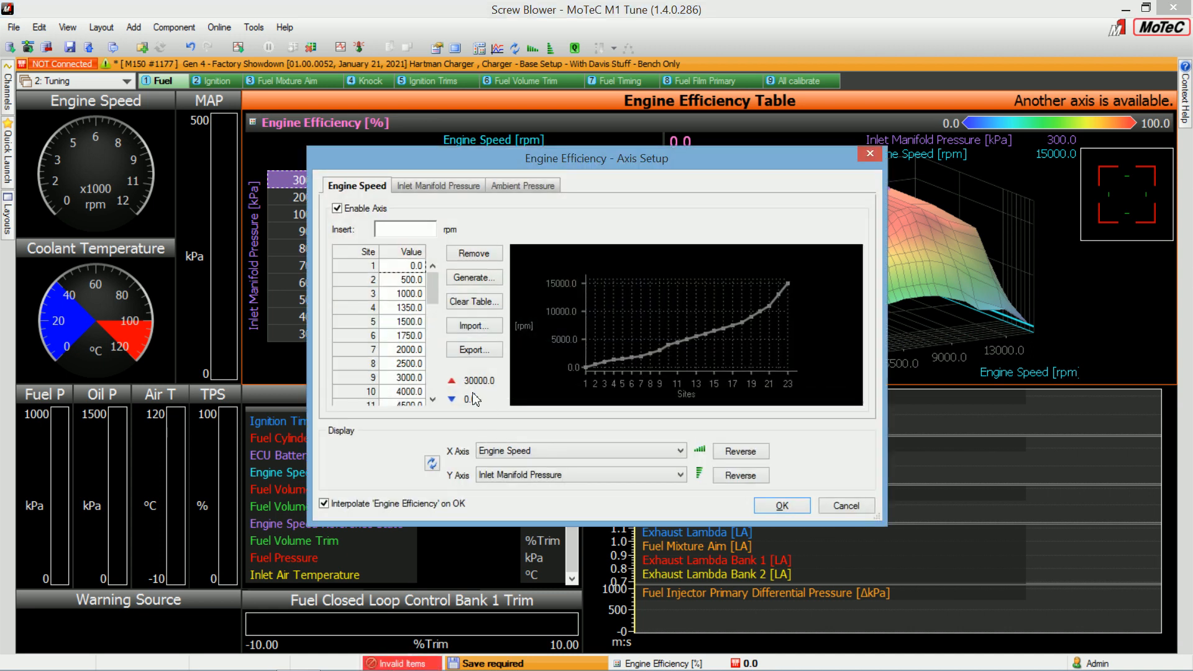
Step: Remove the 15000 rpm site so the axis ends at 13000 rpm, and apply
{"action": "scroll", "scroll_direction": "down", "scroll_amount": 3}
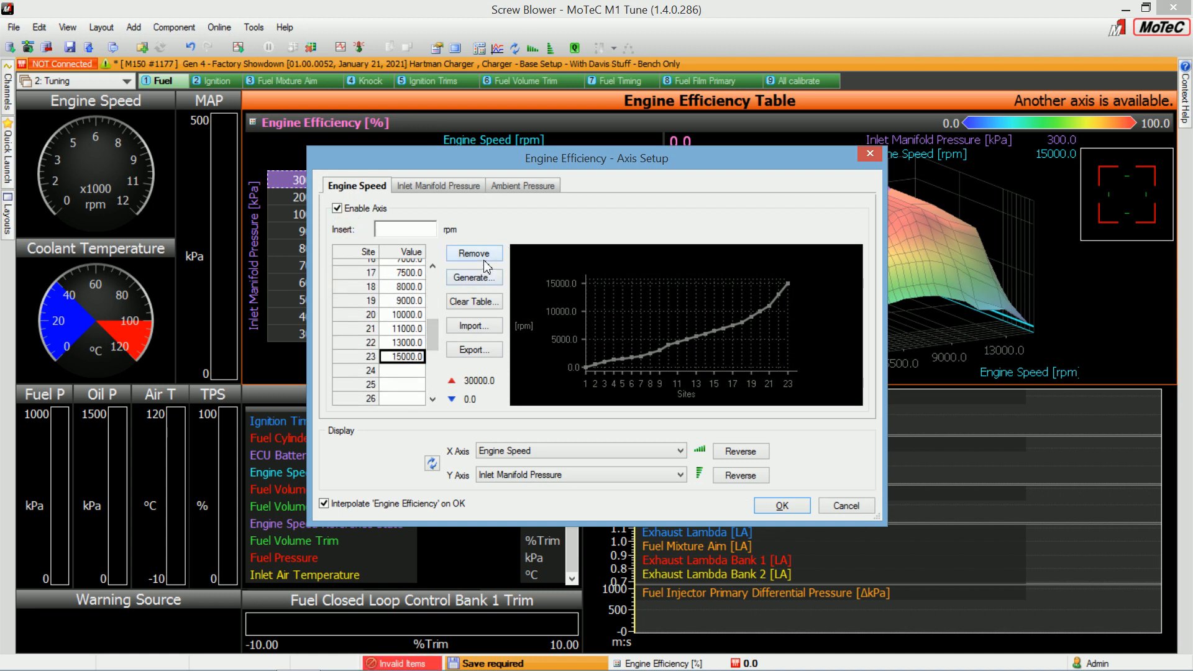
{"action": "left_click", "coordinate": [473, 253]}
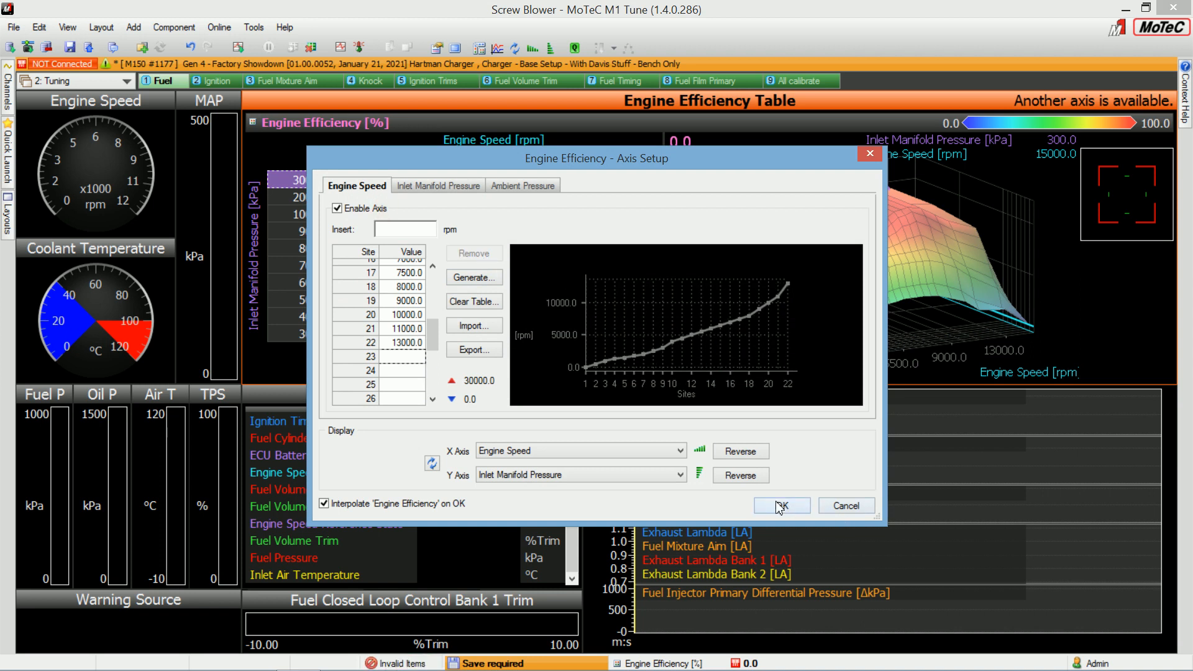
{"action": "left_click", "coordinate": [780, 506]}
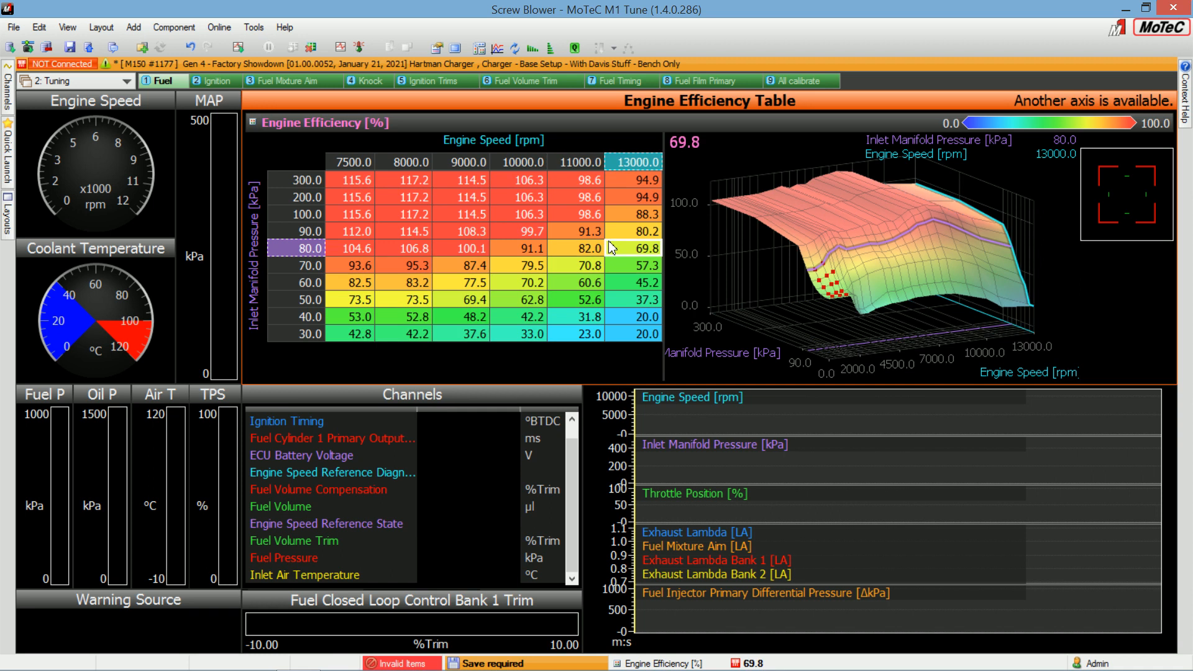
{"action": "left_click", "coordinate": [633, 198]}
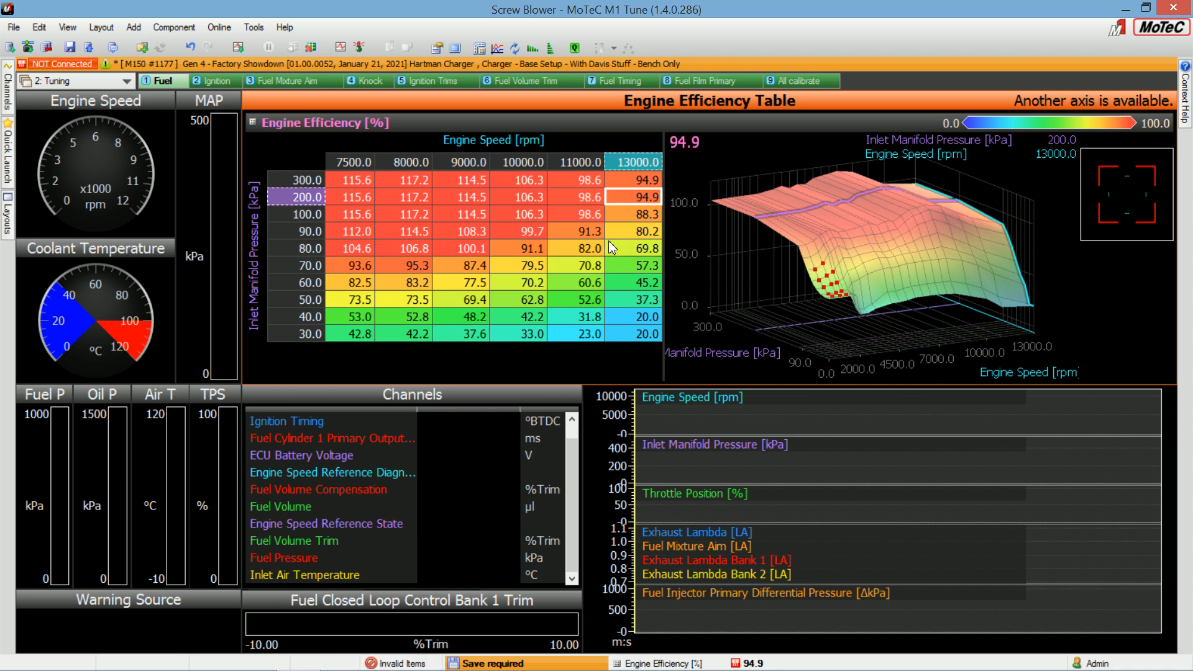
{"action": "left_click", "coordinate": [306, 299]}
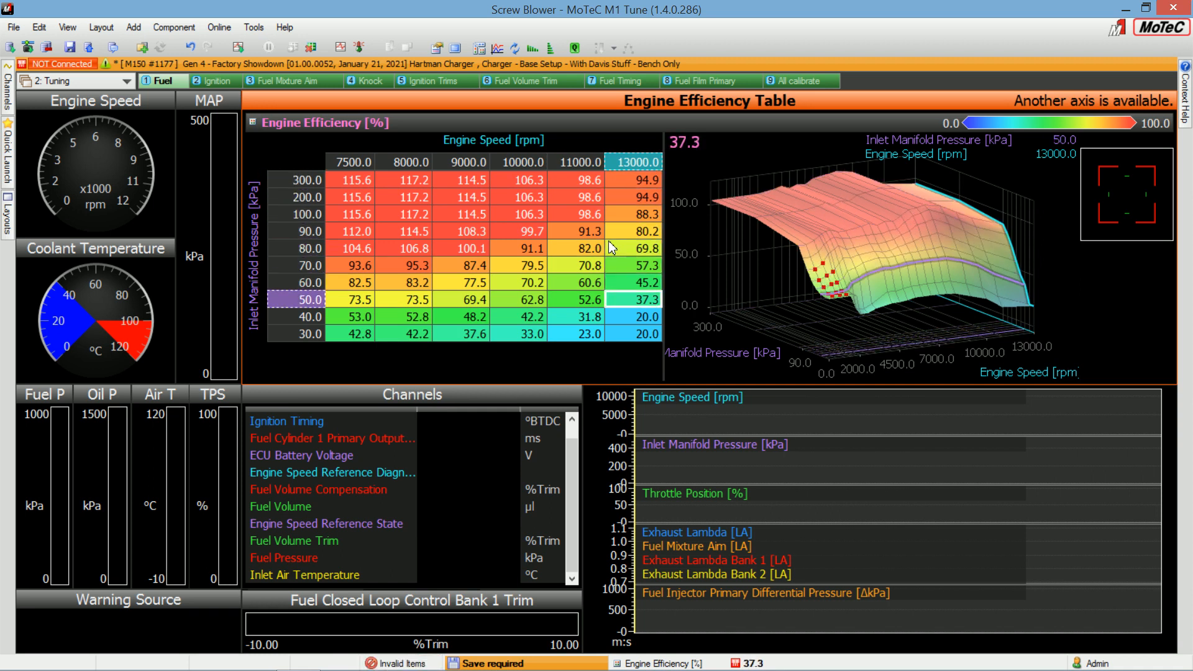